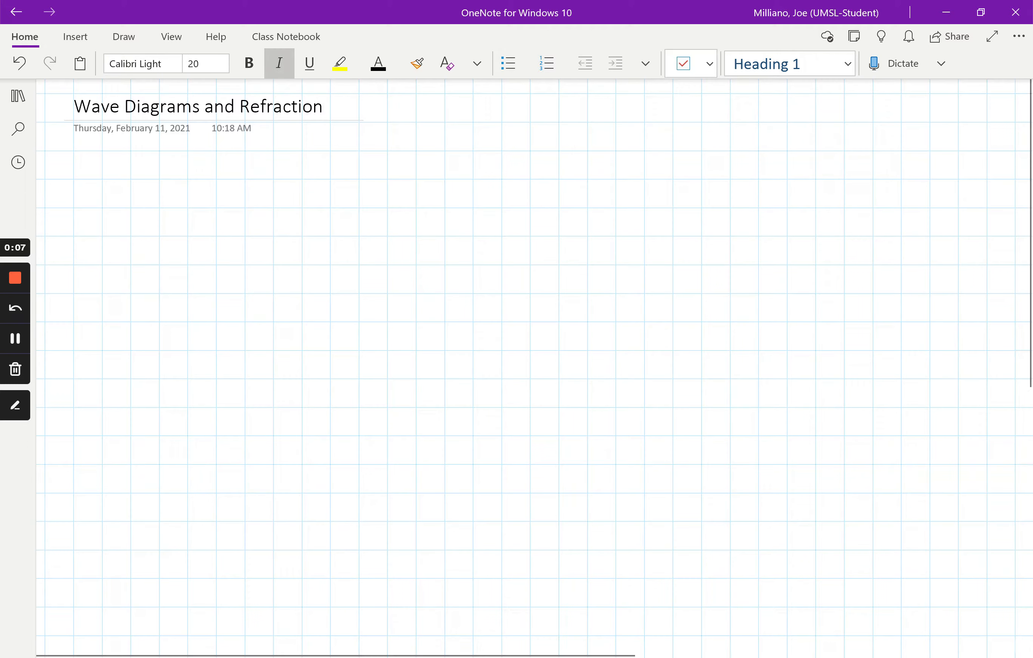
# Step: Handwrite 'Representing light as a wave, rather than a ray', an underlined 'Option 1' and a long rightward arrow
pyautogui.click(123, 36)
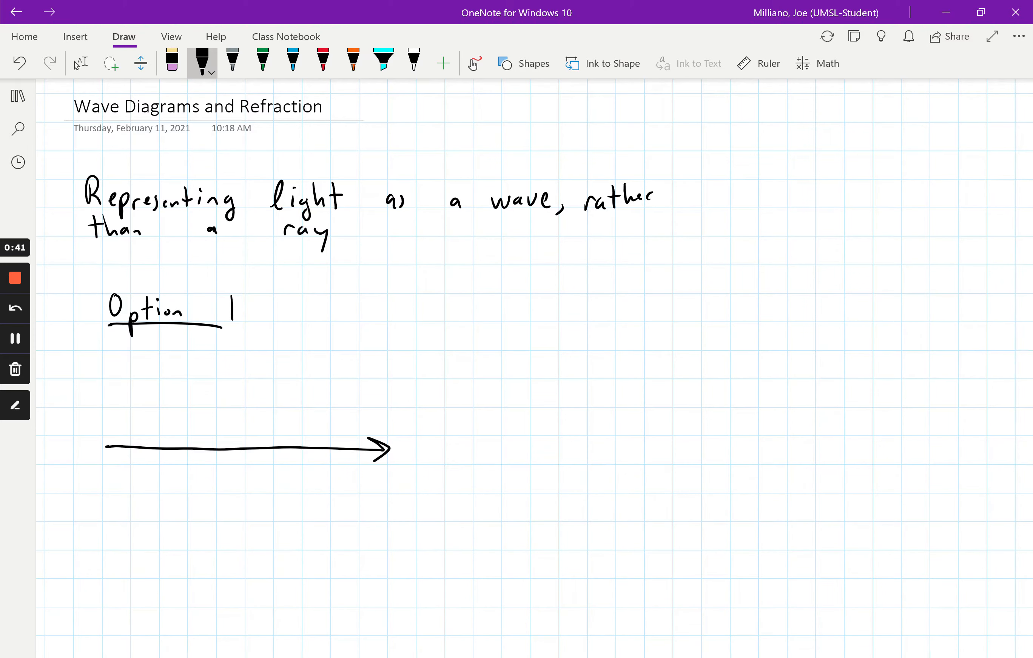
# Step: Mark evenly spaced green crest ticks across the arrow and label them 'Wave crests' with small arrows
pyautogui.click(262, 63)
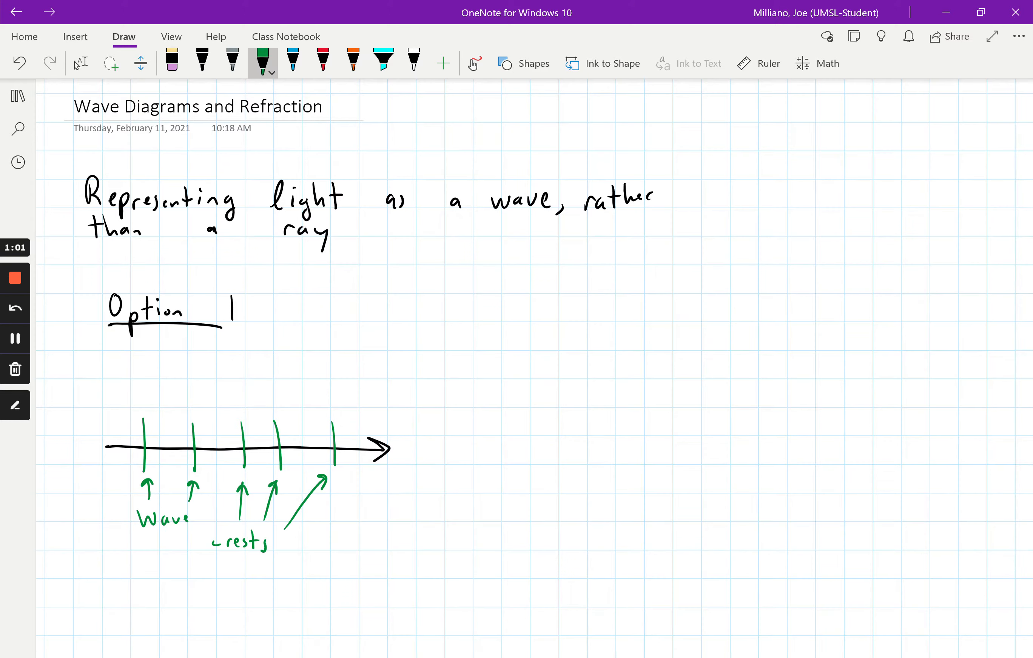
# Step: Write 'Option 2' with four tall green crest lines, black chevrons and a 'wave crests' label, then move down the page
pyautogui.click(202, 61)
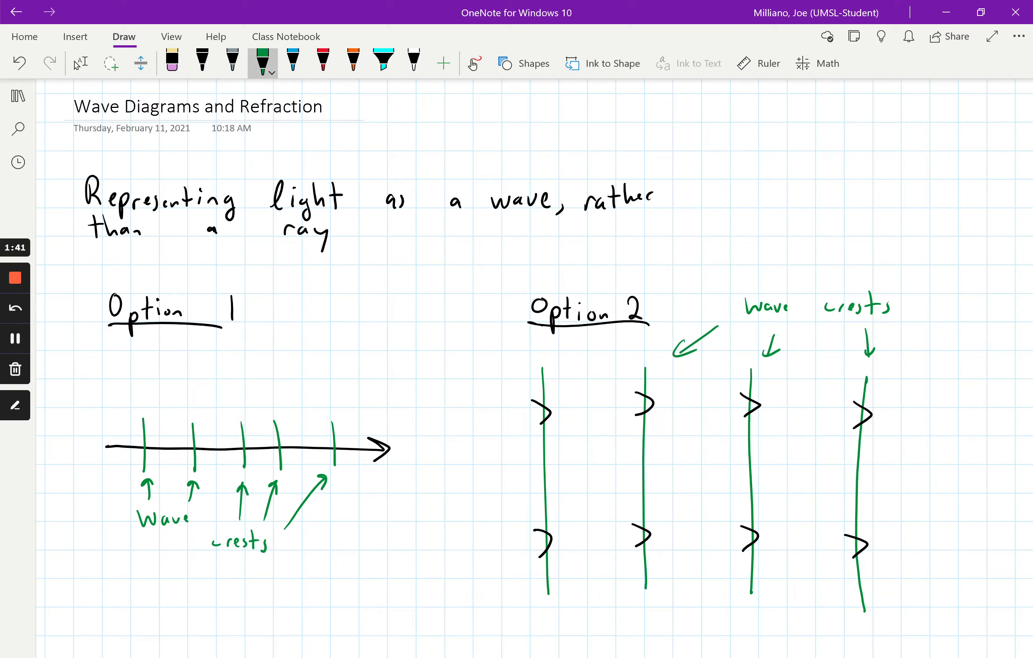
pyautogui.scroll(-3)
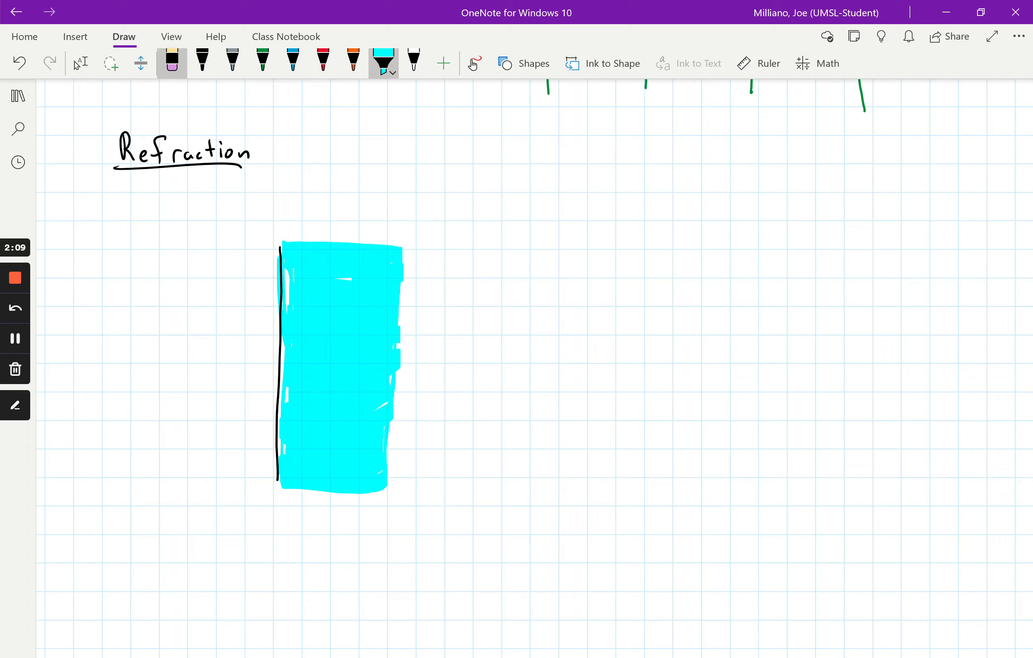
# Step: Label the cyan glass slab with n1 outside, n2 inside and the condition n2 > n1 in black ink
pyautogui.click(202, 64)
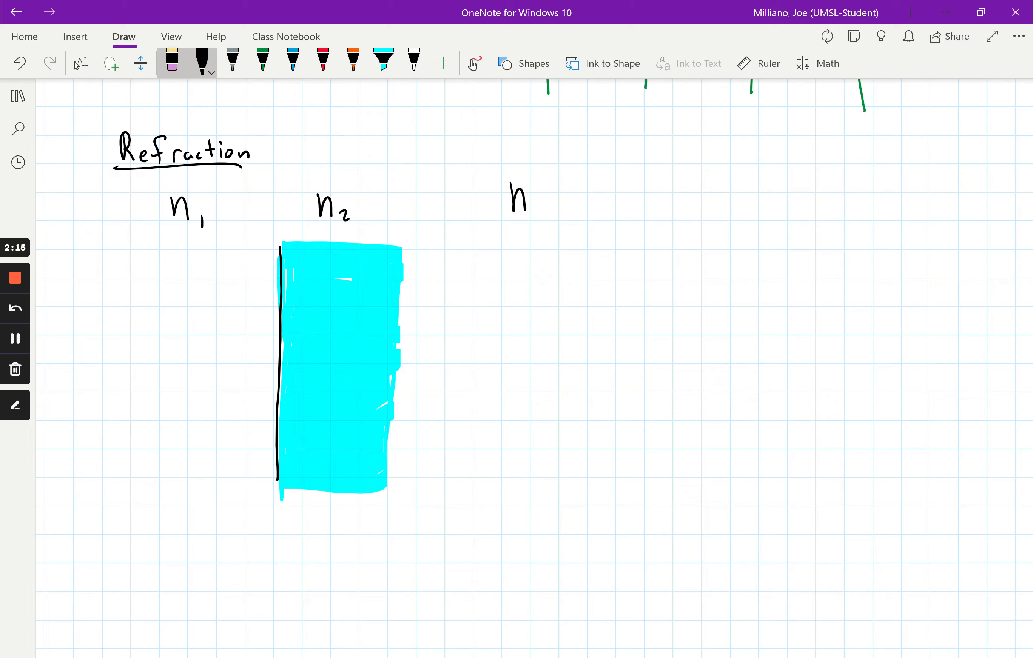
pyautogui.moveTo(553, 198)
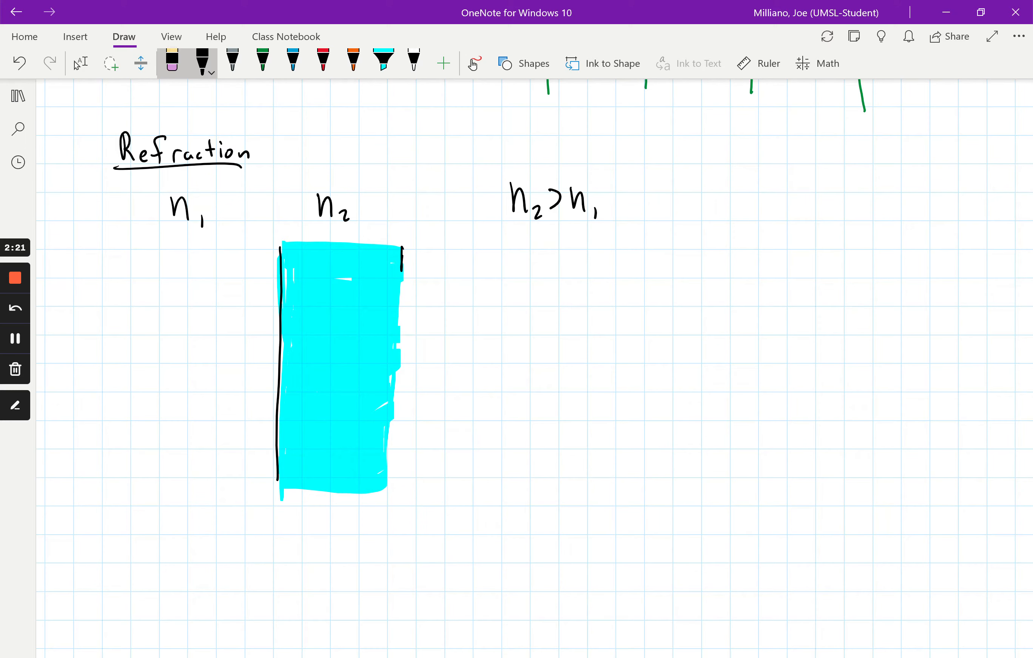
pyautogui.click(262, 63)
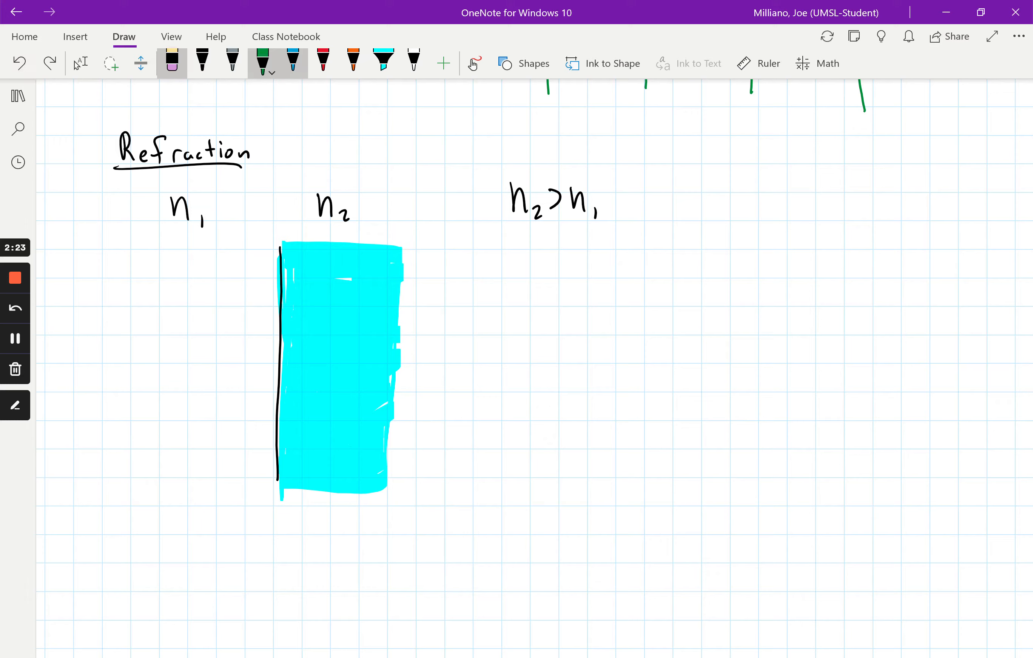
# Step: Draw a red incident ray hitting the slab and a grey dotted normal labelled 'Normal line'
pyautogui.click(262, 60)
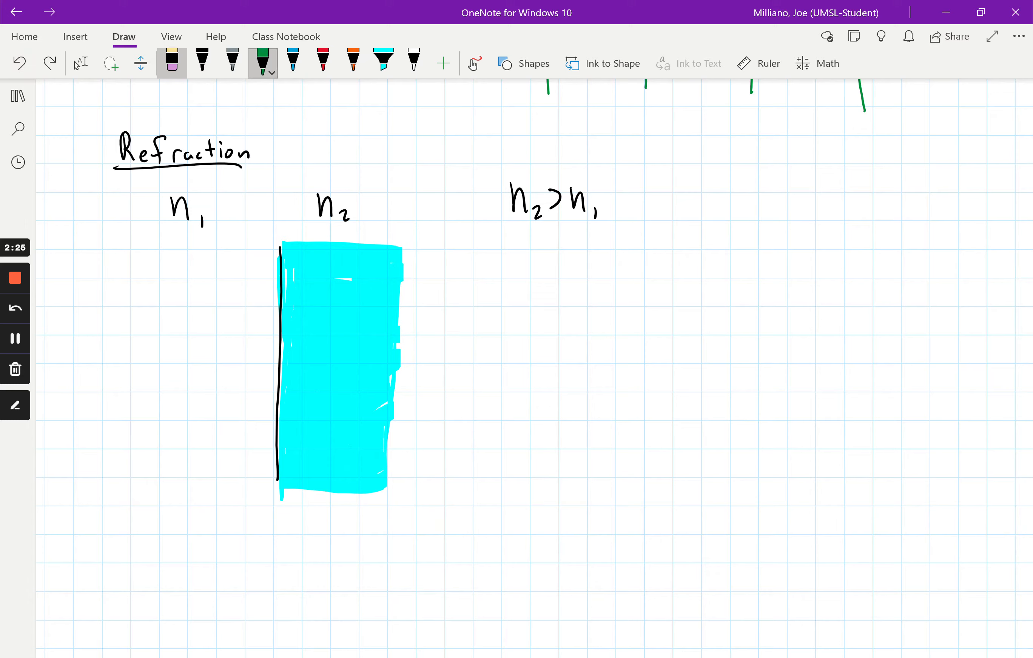
pyautogui.click(323, 63)
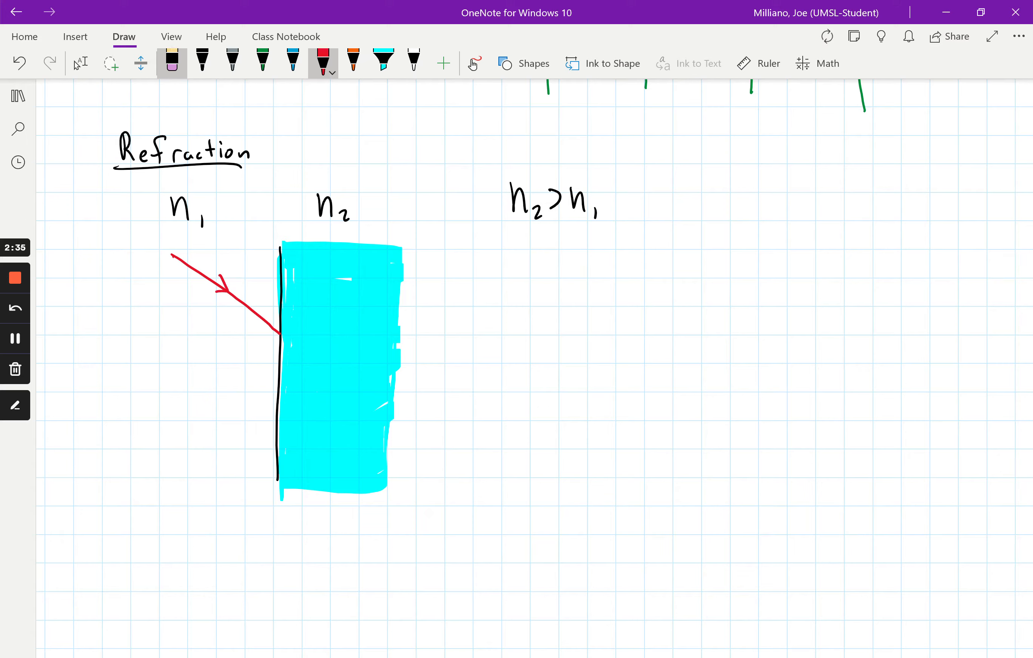
pyautogui.click(232, 61)
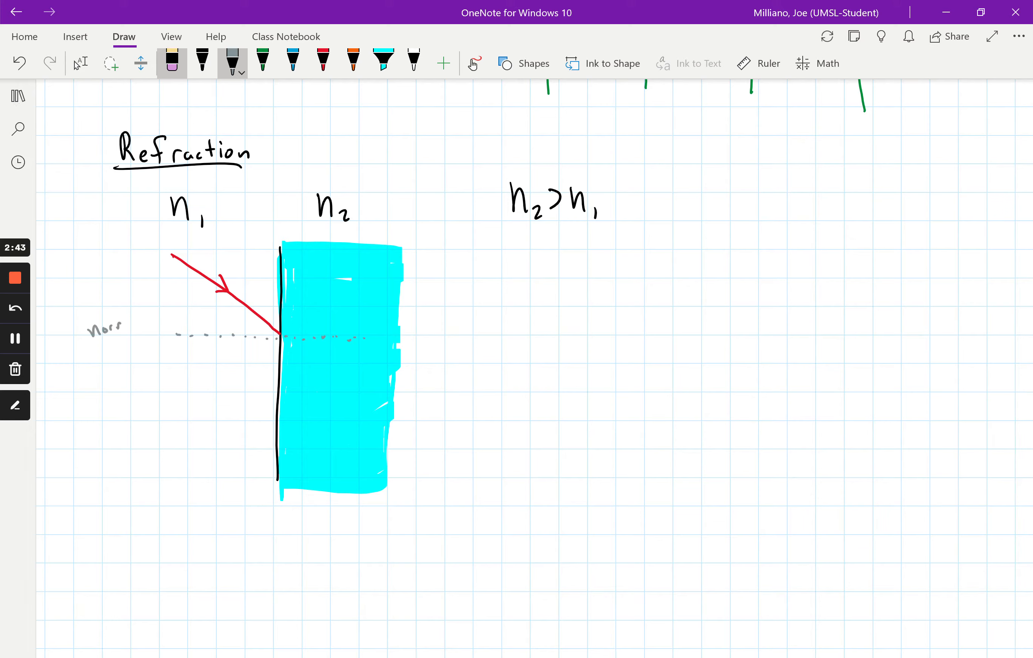
pyautogui.write('Normal line')
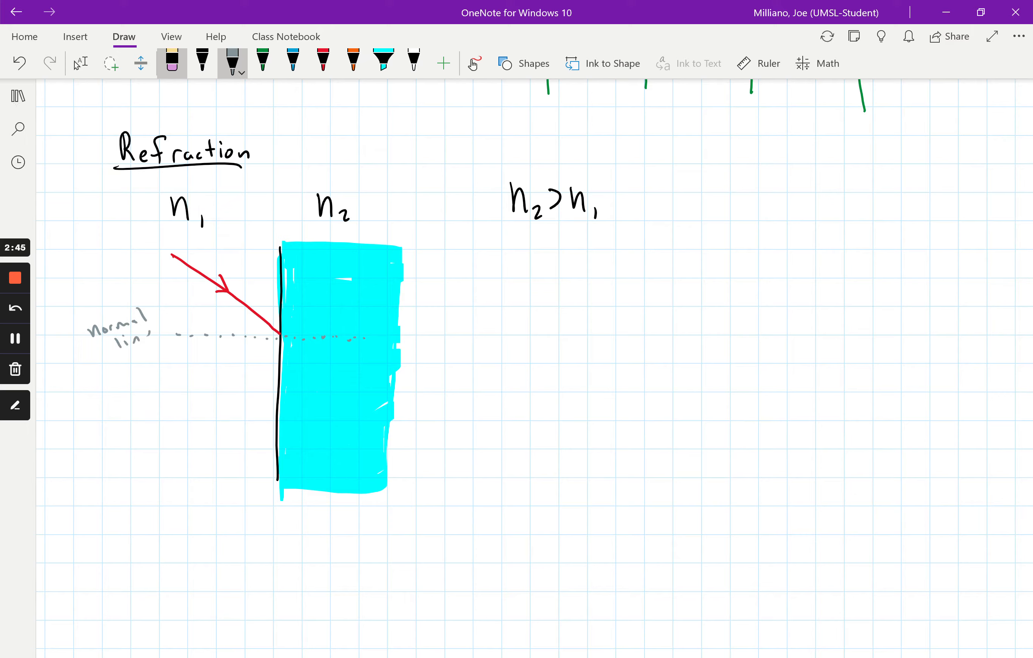
# Step: Sketch a small eye below the slab in red ink with cyan highlighting
pyautogui.click(353, 62)
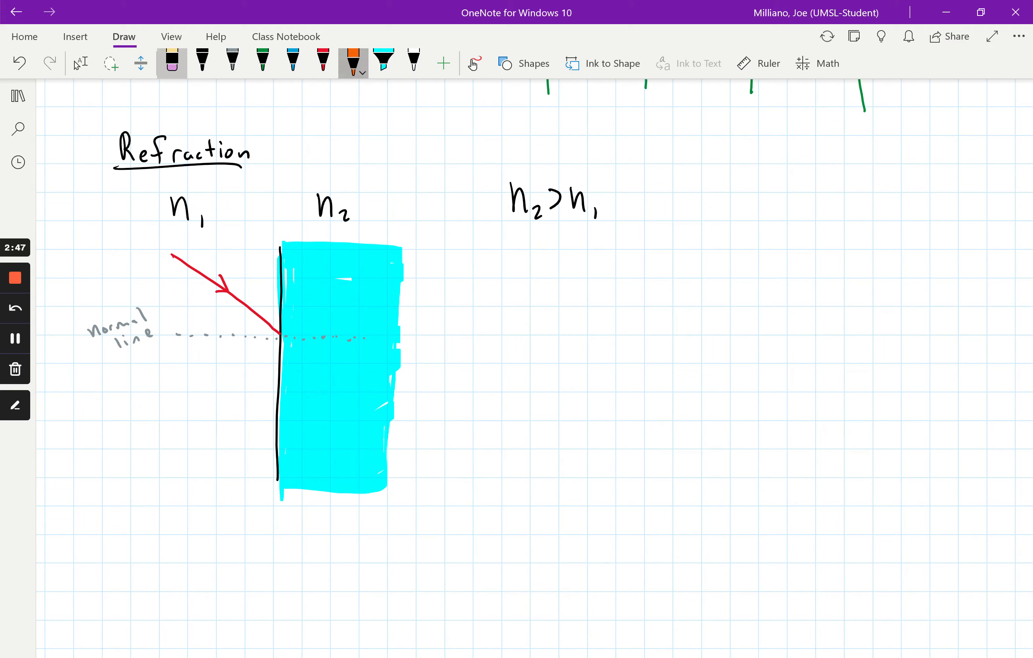
pyautogui.click(322, 63)
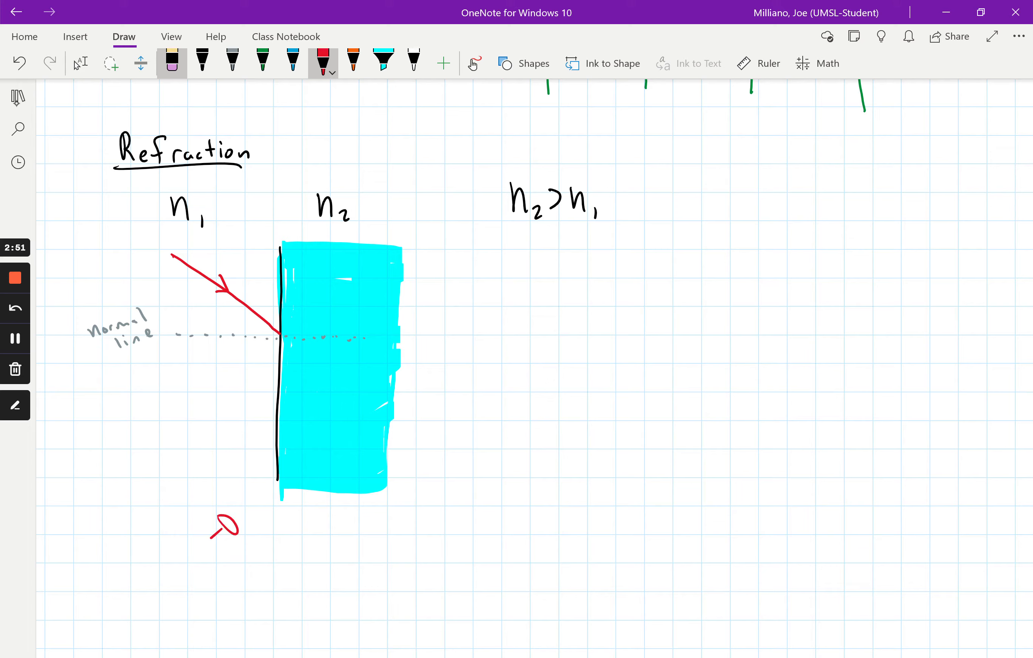
pyautogui.click(383, 62)
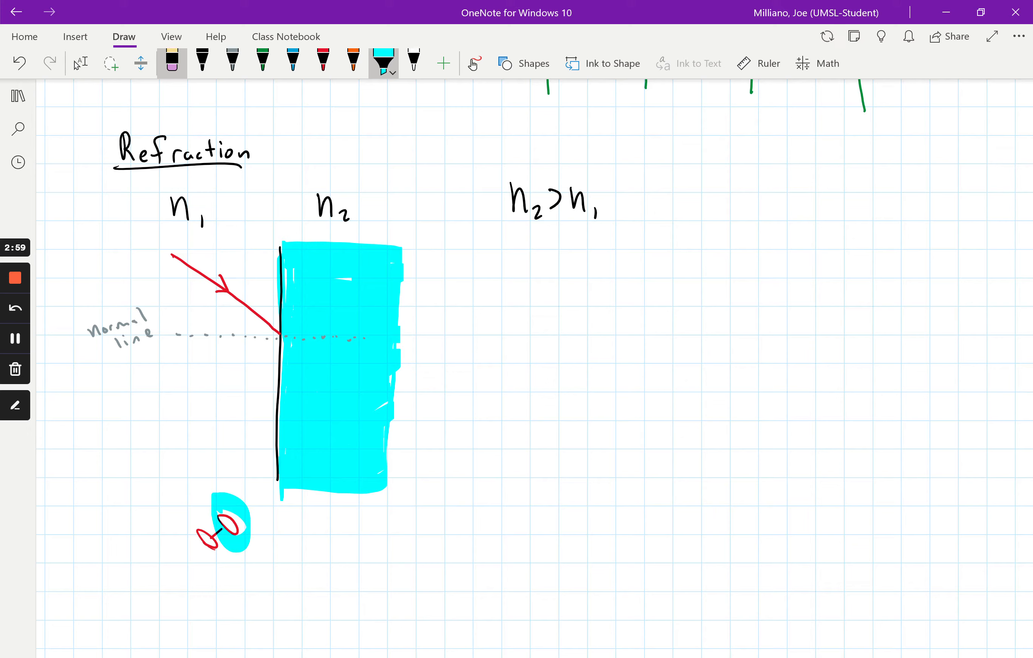
pyautogui.click(322, 63)
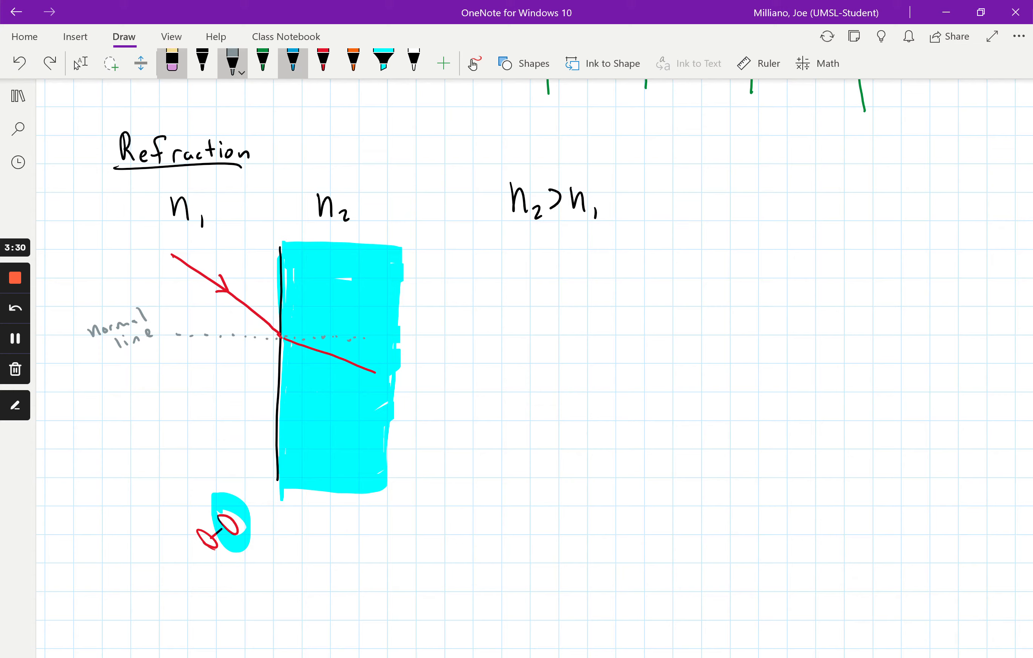
# Step: Draw orange crest ticks across both rays, widely spaced in air and bunched inside the glass
pyautogui.click(353, 64)
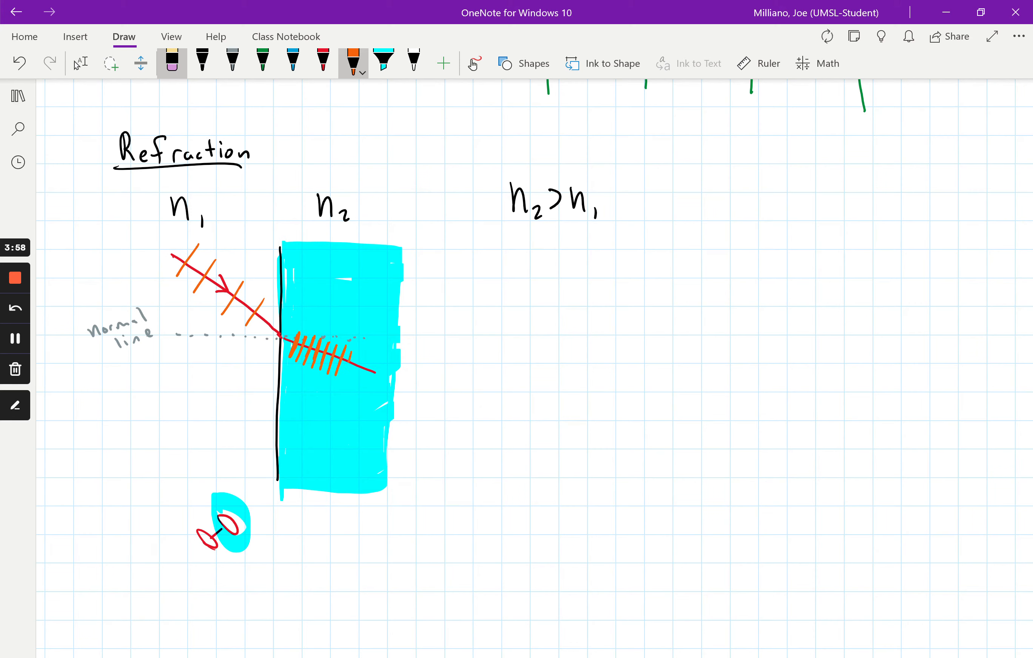
pyautogui.click(324, 63)
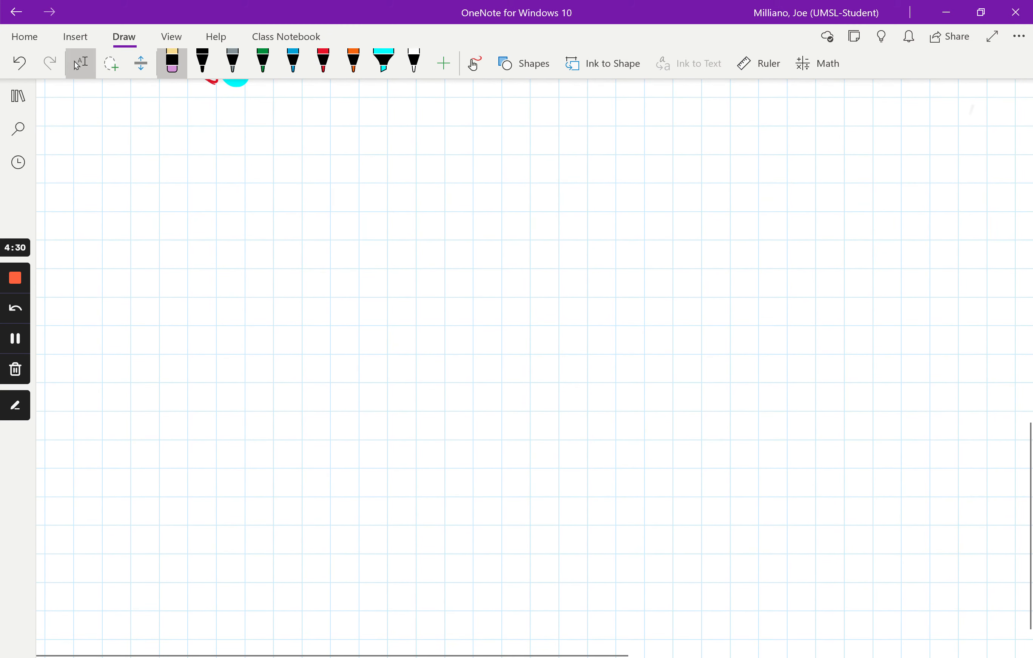
# Step: Draw a second cyan glass slab with a black edge and slanted red wavefronts with black chevrons approaching it
pyautogui.click(203, 63)
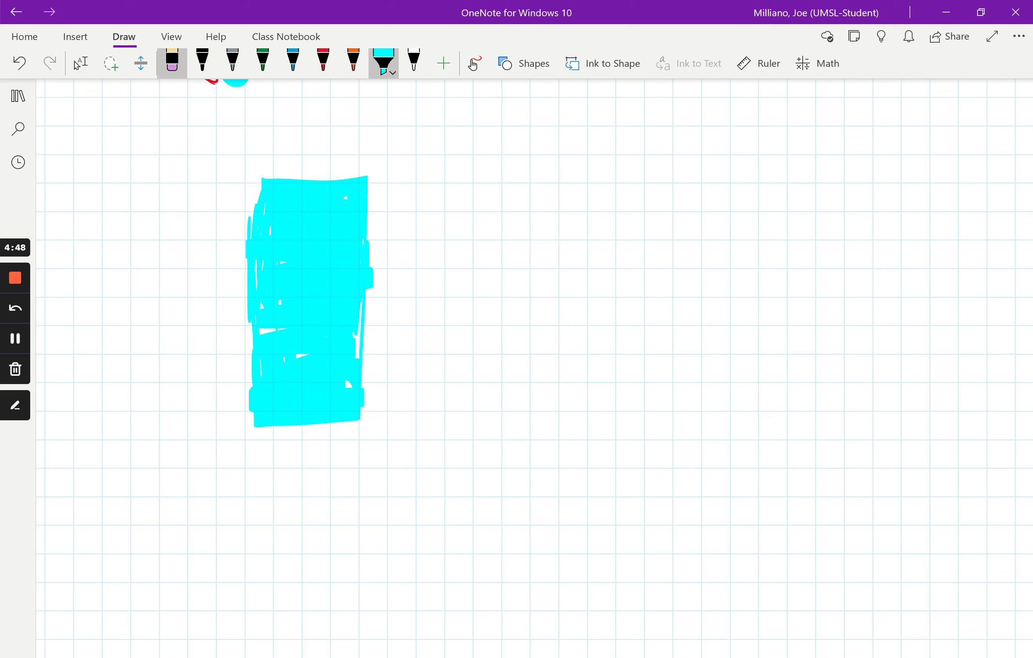
pyautogui.click(202, 62)
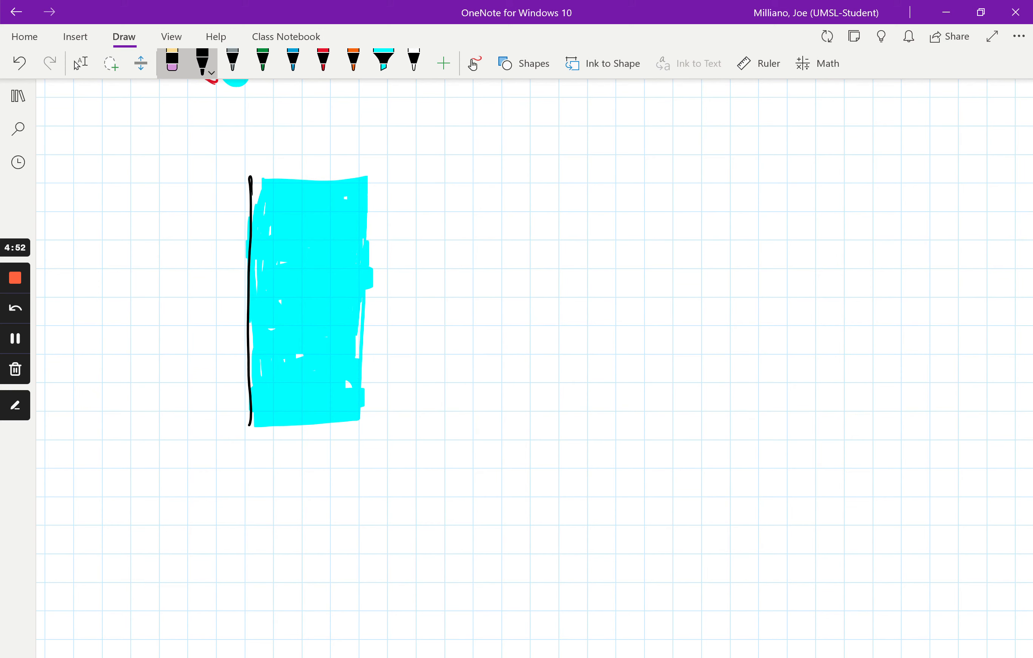
pyautogui.click(323, 62)
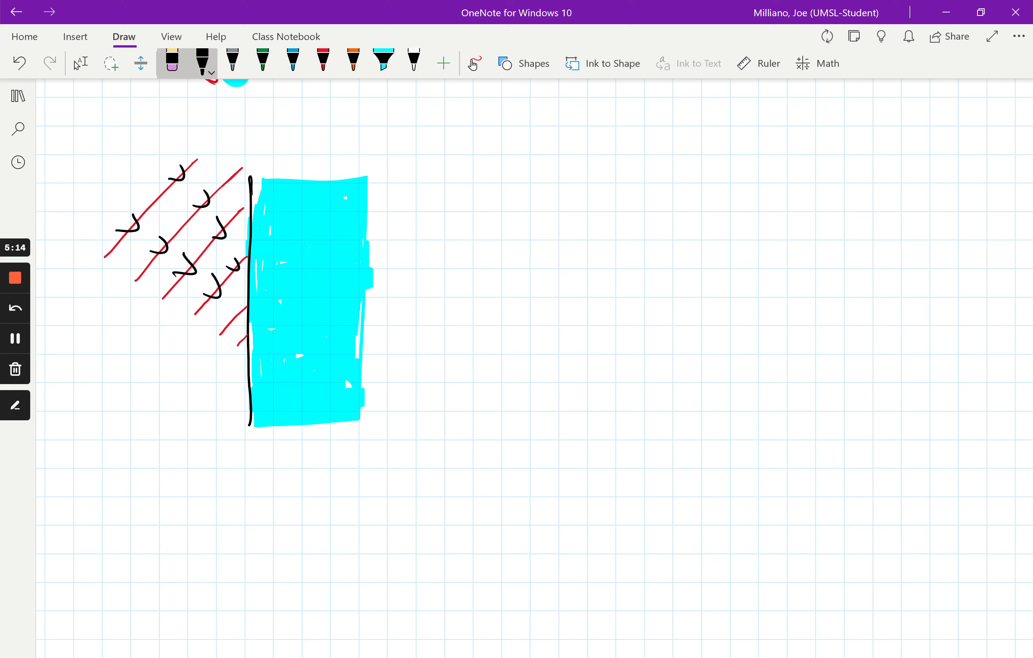
# Step: Continue the wavefronts inside the second slab as steeper, tightly bunched red lines
pyautogui.click(323, 63)
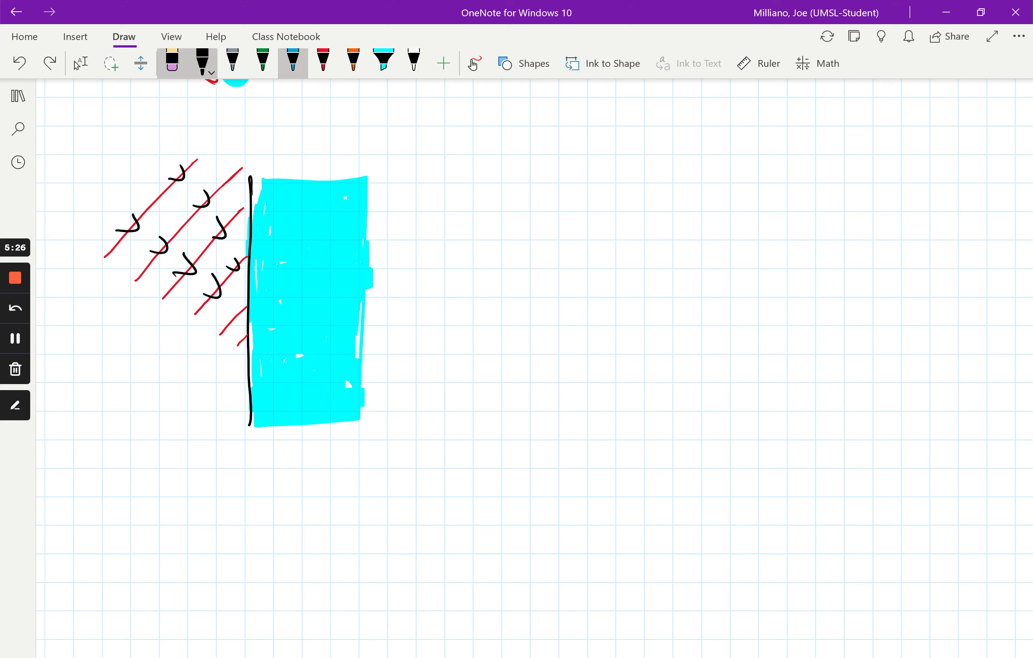
pyautogui.click(323, 63)
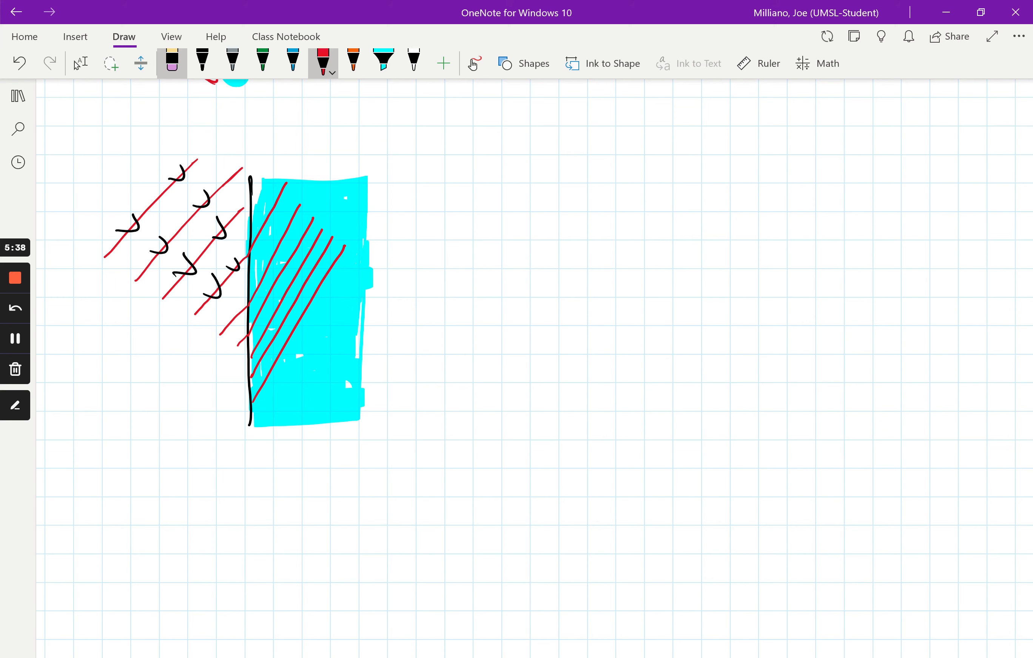
pyautogui.click(203, 60)
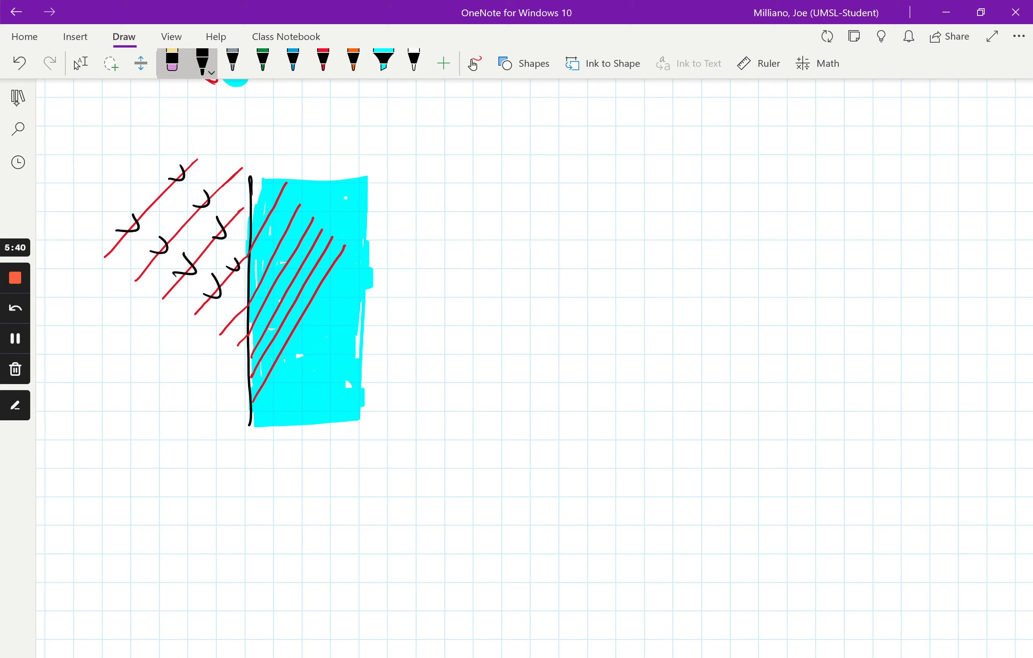